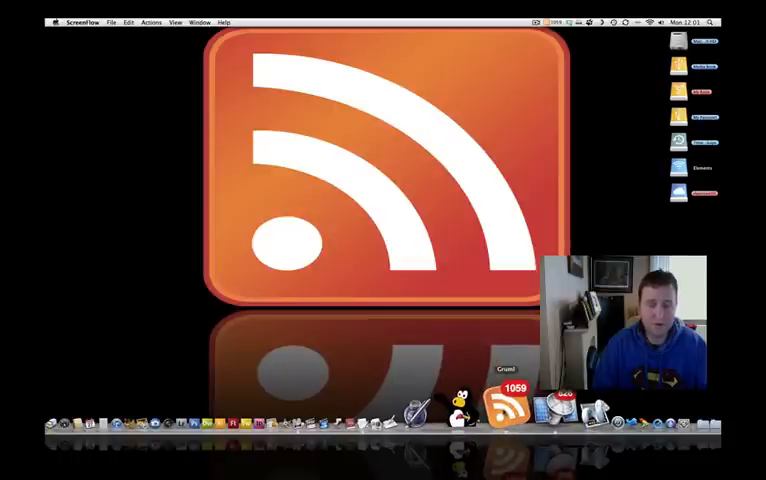
- Launch the Gruml feed reader from the Dock
{"action": "left_click", "coordinate": [508, 408]}
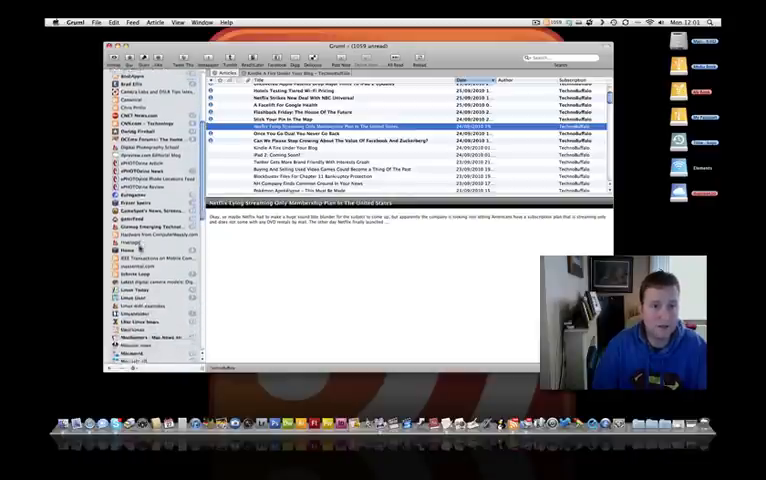
{"action": "scroll", "scroll_direction": "down", "scroll_amount": 3}
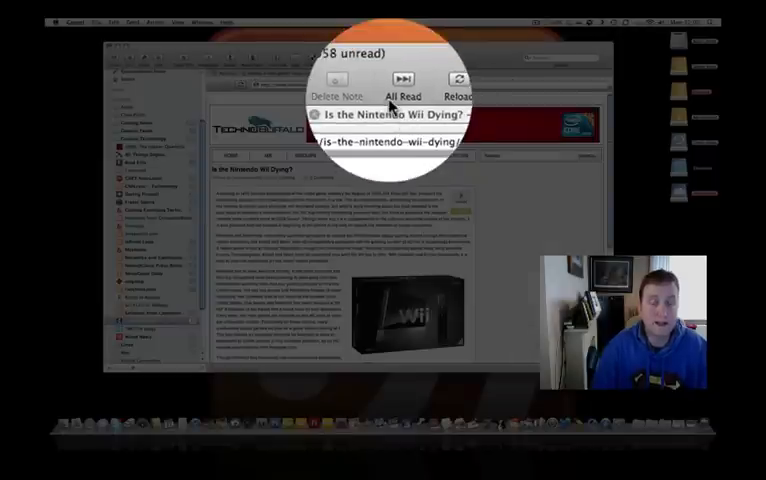
{"action": "mouse_move", "coordinate": [400, 96]}
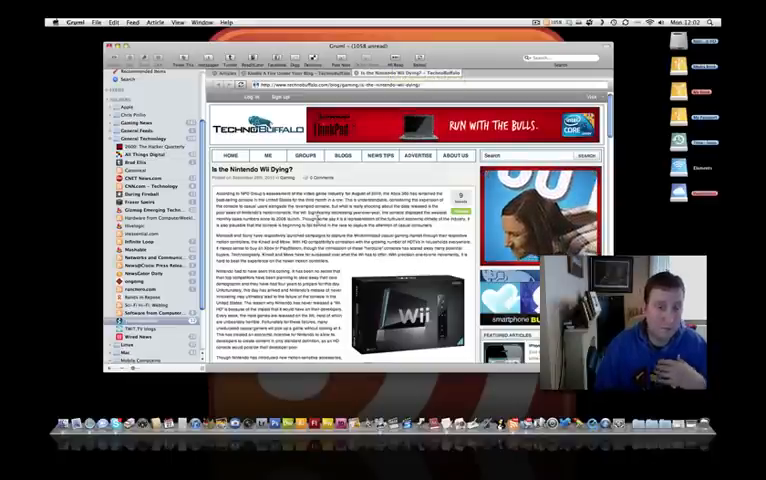
- Scroll through the Nintendo Wii article before returning to the headline list
{"action": "scroll", "scroll_direction": "down", "scroll_amount": 3}
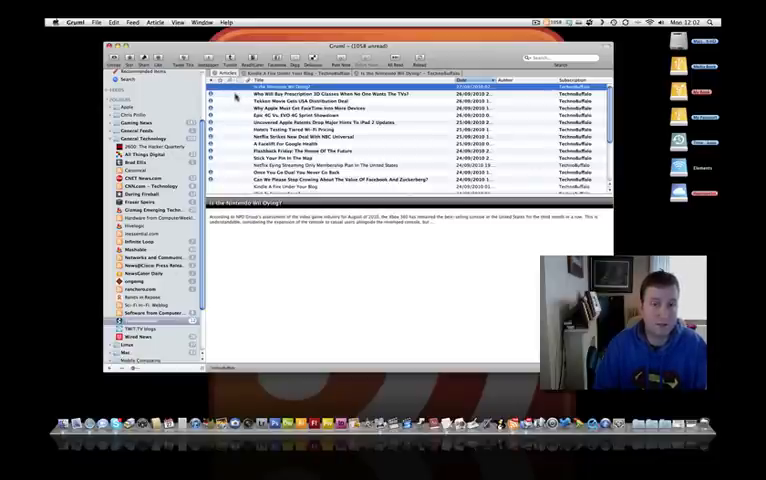
{"action": "left_click", "coordinate": [300, 92]}
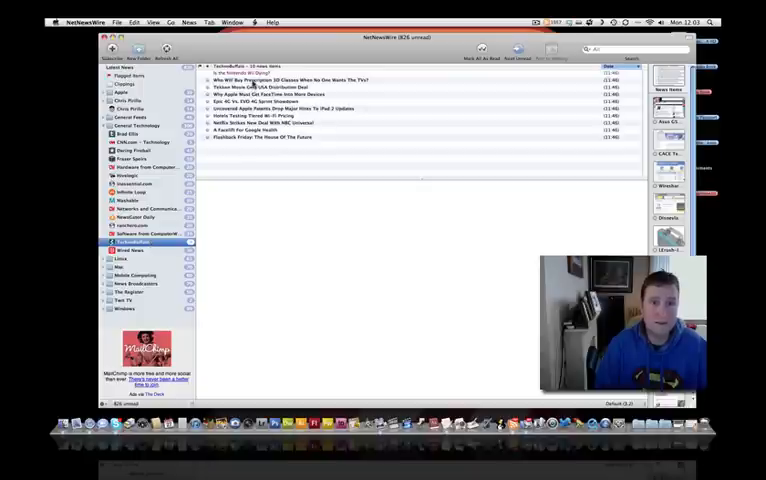
- Bring Gruml back in front of NetNewsWire's feed list
{"action": "left_click", "coordinate": [290, 80]}
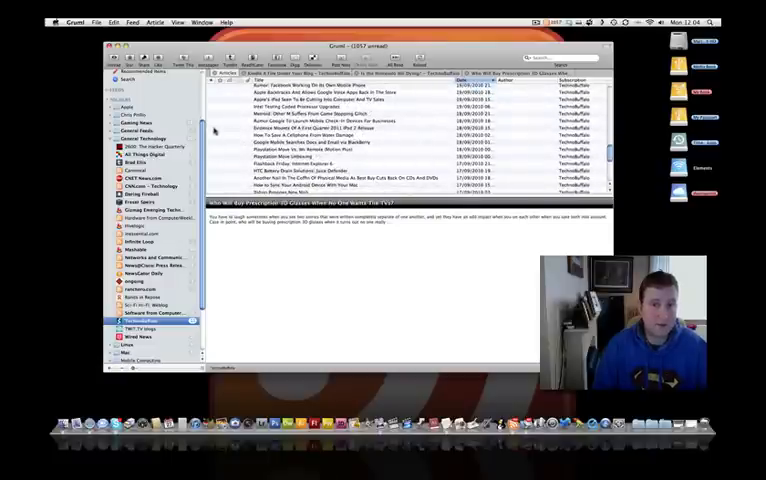
- Scroll down the Gruml headline list to browse more articles
{"action": "scroll", "scroll_direction": "down", "scroll_amount": 3}
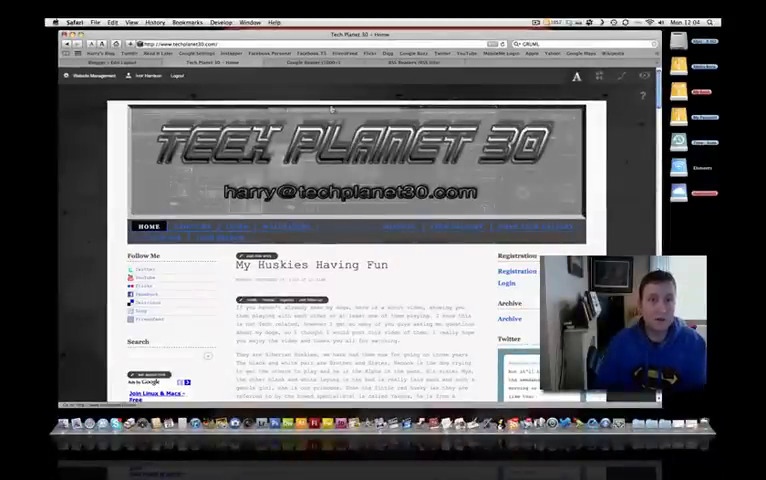
- Scroll the Tech Planet 30 page past the huskies post to the Daily Tech Life video post
{"action": "scroll", "scroll_direction": "down", "scroll_amount": 3}
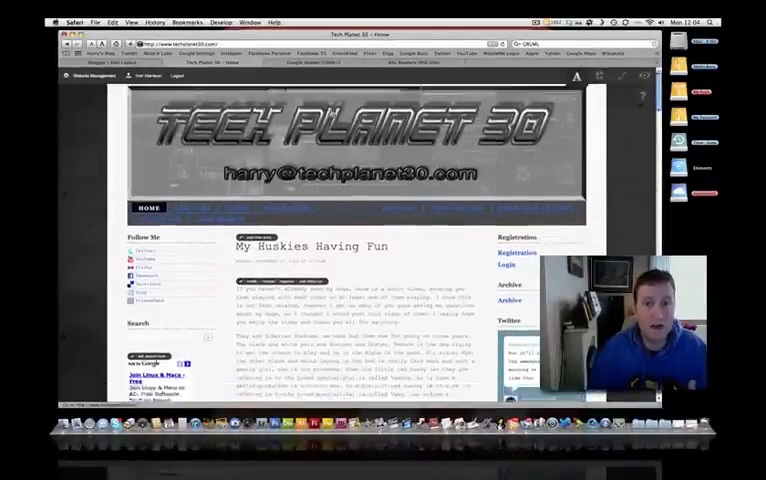
{"action": "scroll", "scroll_direction": "down", "scroll_amount": 3}
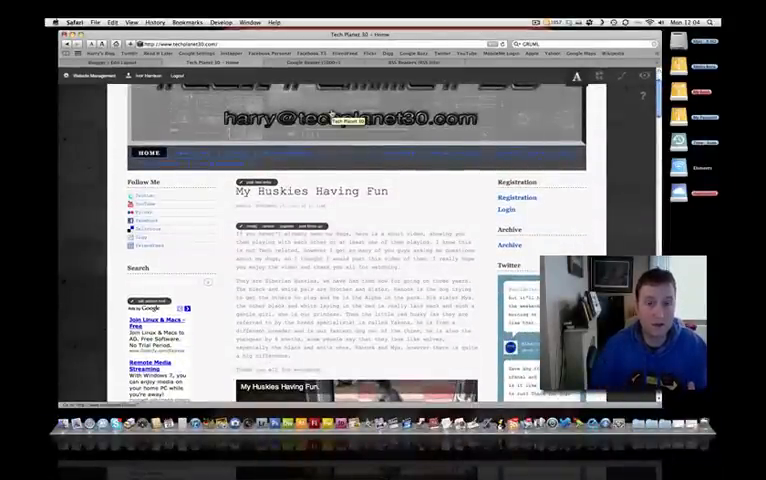
{"action": "scroll", "scroll_direction": "down", "scroll_amount": 3}
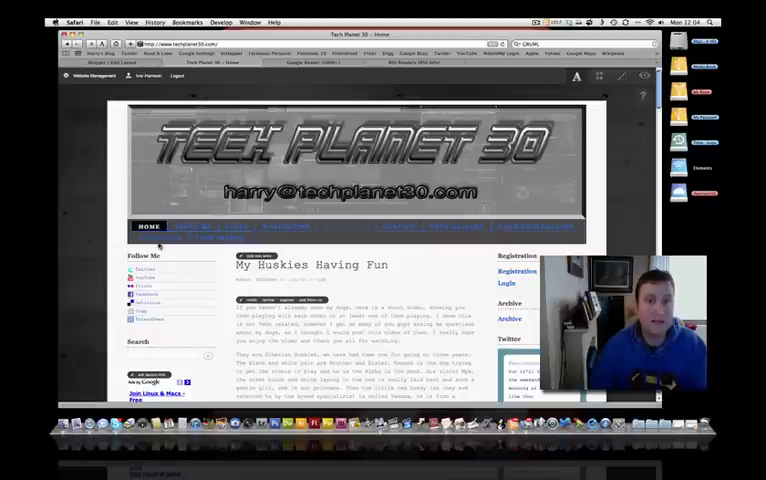
{"action": "scroll", "scroll_direction": "down", "scroll_amount": 3}
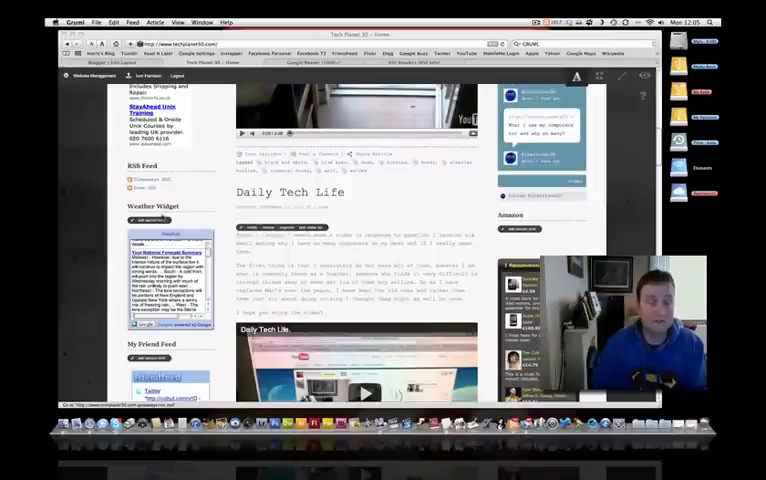
{"action": "scroll", "scroll_direction": "down", "scroll_amount": 3}
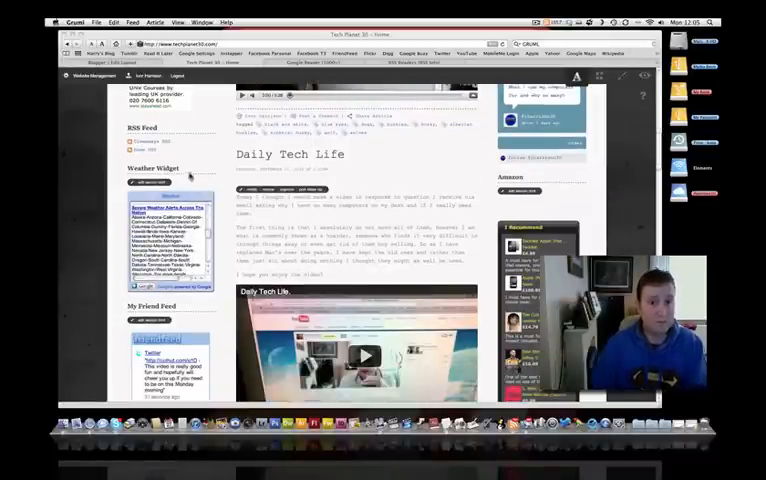